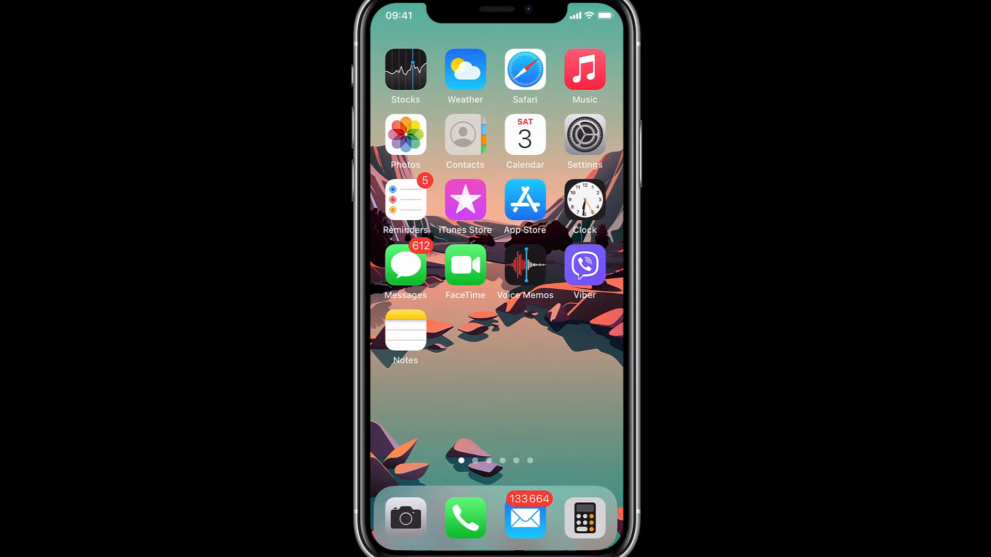
Swipe the Home Screen and launch Notes to its 129-note list.
{"action": "scroll", "scroll_direction": "left", "scroll_amount": 3}
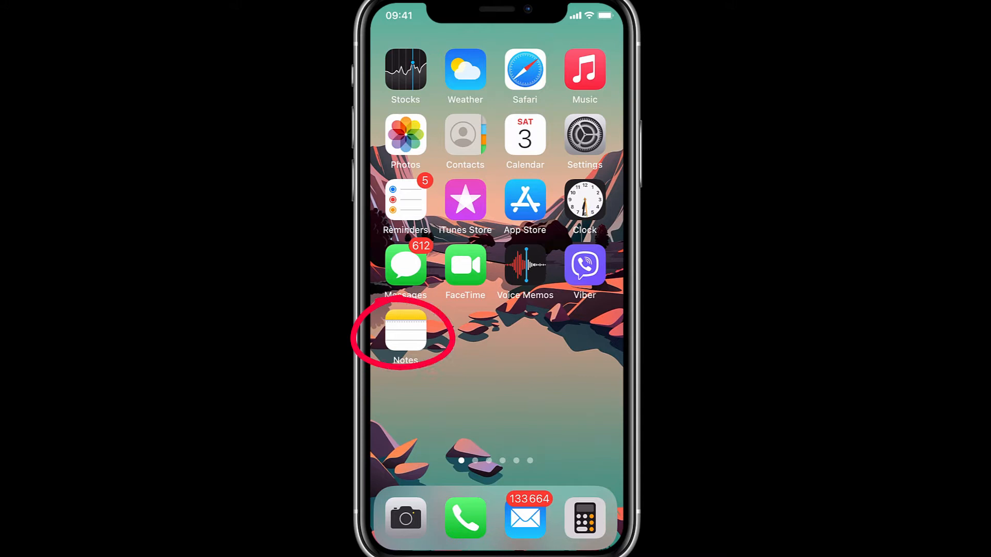
{"action": "left_click", "coordinate": [406, 330]}
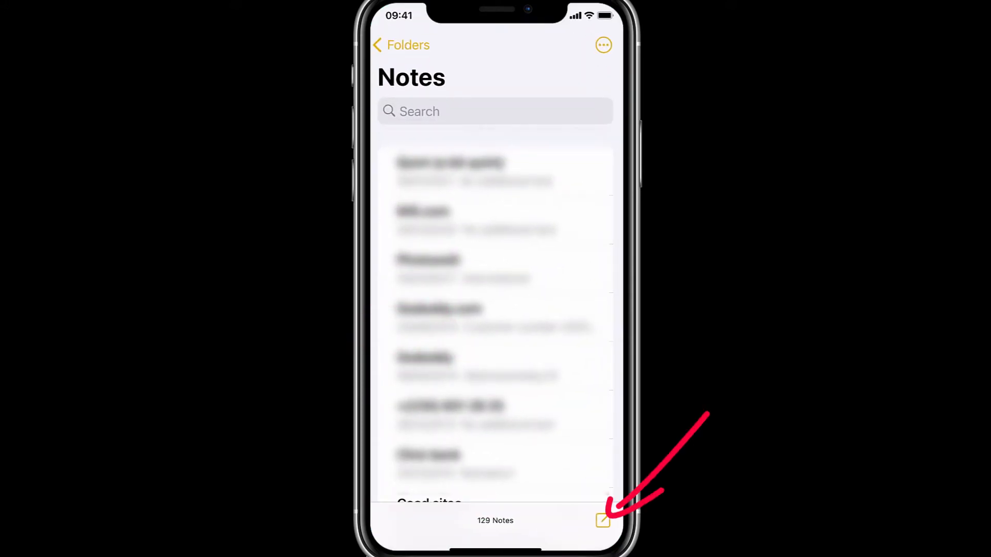
Create a blank note and bring up its camera menu with Scan Documents.
{"action": "left_click", "coordinate": [602, 521]}
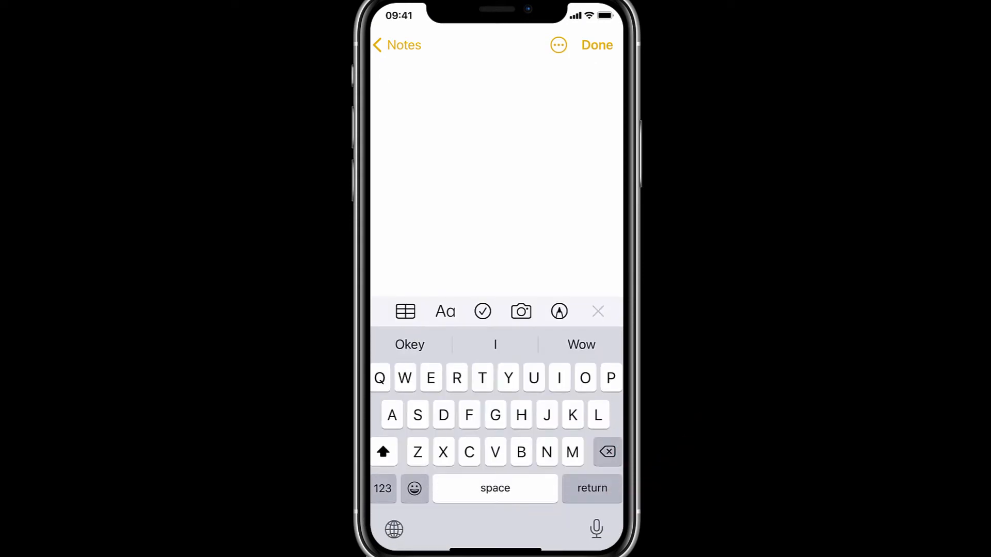
{"action": "left_click", "coordinate": [520, 311]}
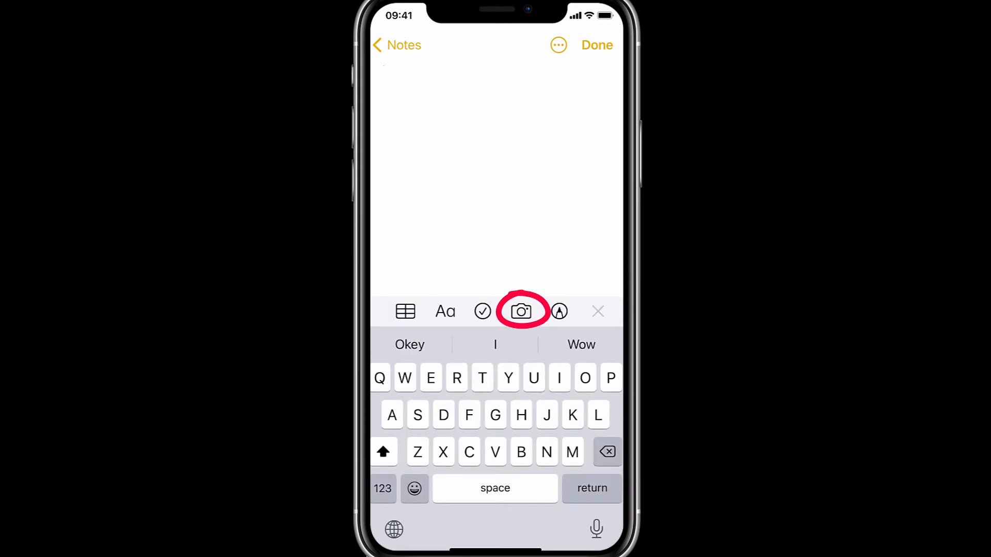
{"action": "left_click", "coordinate": [521, 311]}
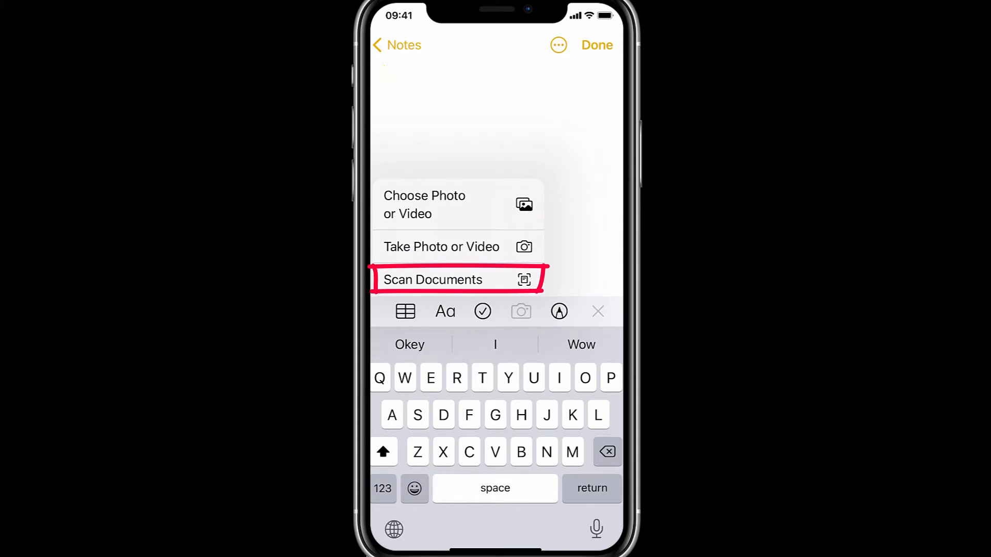
Choose Scan Documents to frame the invoice in the scanner.
{"action": "left_click", "coordinate": [453, 280]}
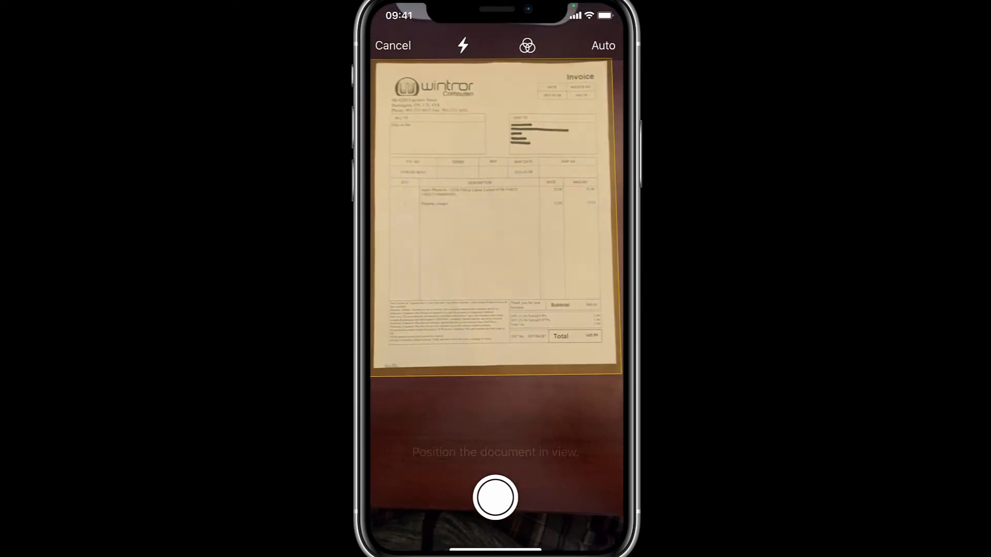
Capture the invoice page, accept the preview, and save it into the note.
{"action": "left_click", "coordinate": [494, 497]}
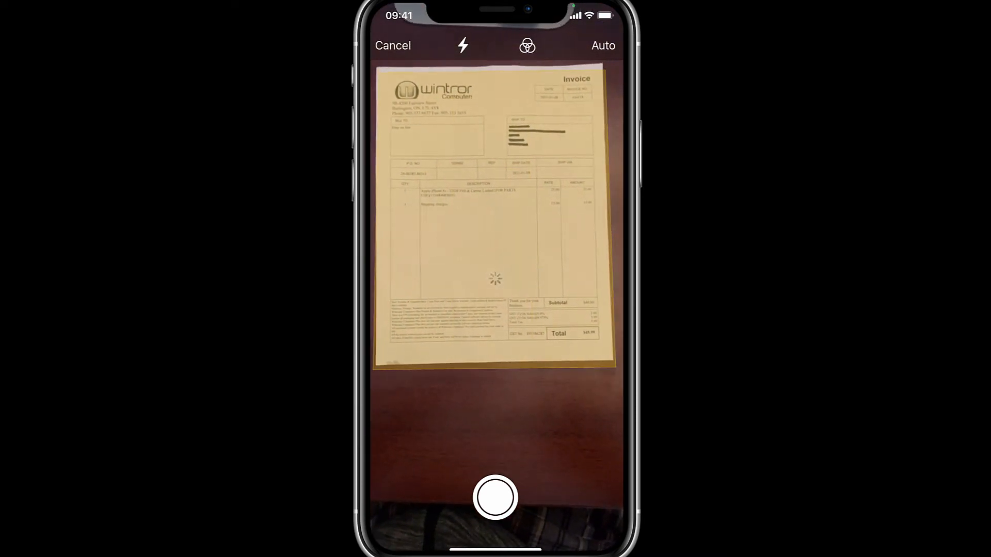
{"action": "left_click", "coordinate": [492, 498]}
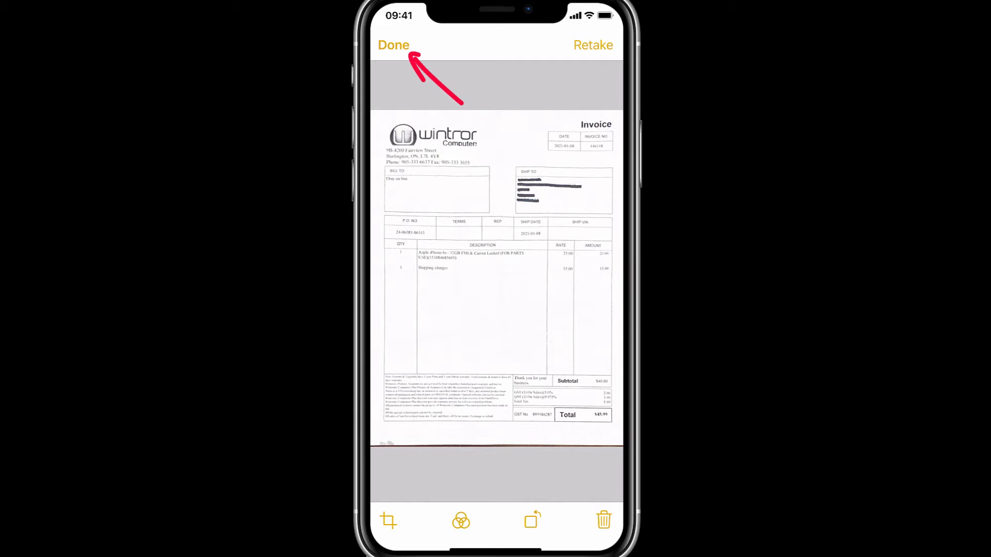
{"action": "left_click", "coordinate": [394, 45]}
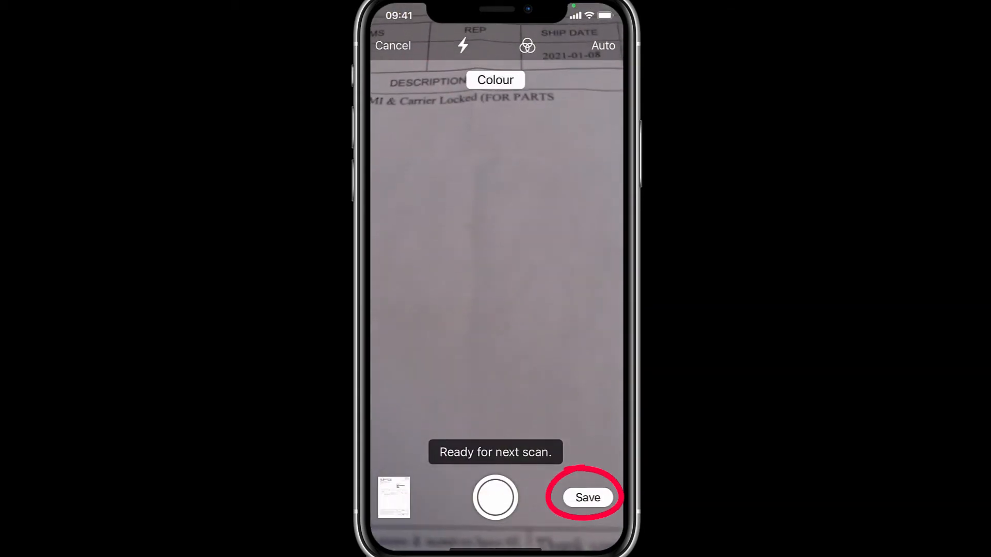
{"action": "left_click", "coordinate": [588, 497]}
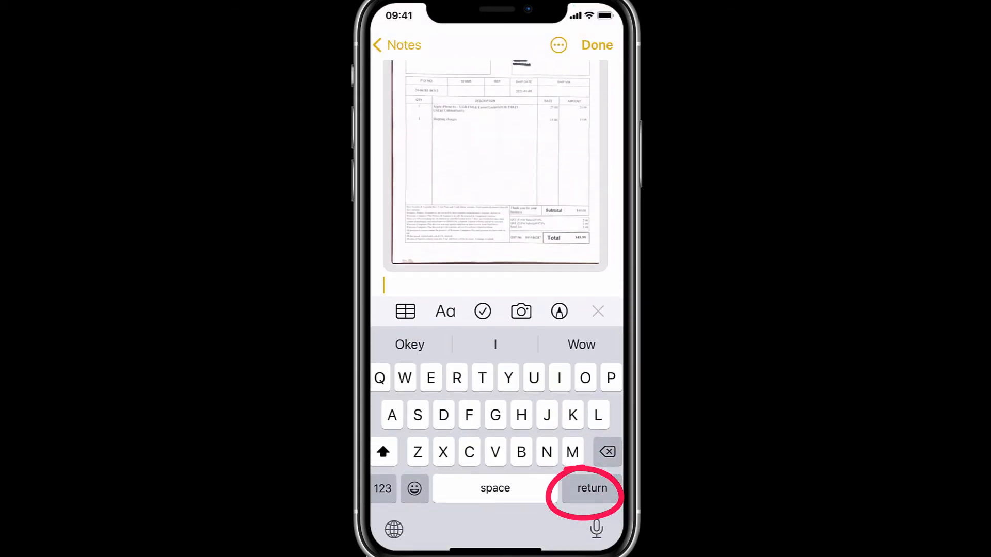
Add 'Iphone' on a new line below the scan and finish editing.
{"action": "left_click", "coordinate": [592, 488]}
{"action": "type", "text": "Iphone"}
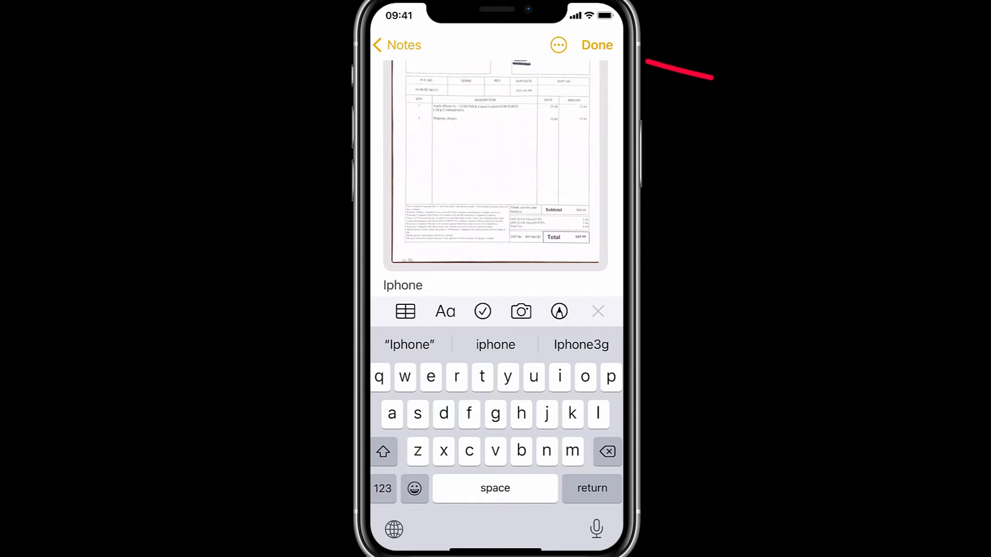
{"action": "left_click", "coordinate": [596, 44]}
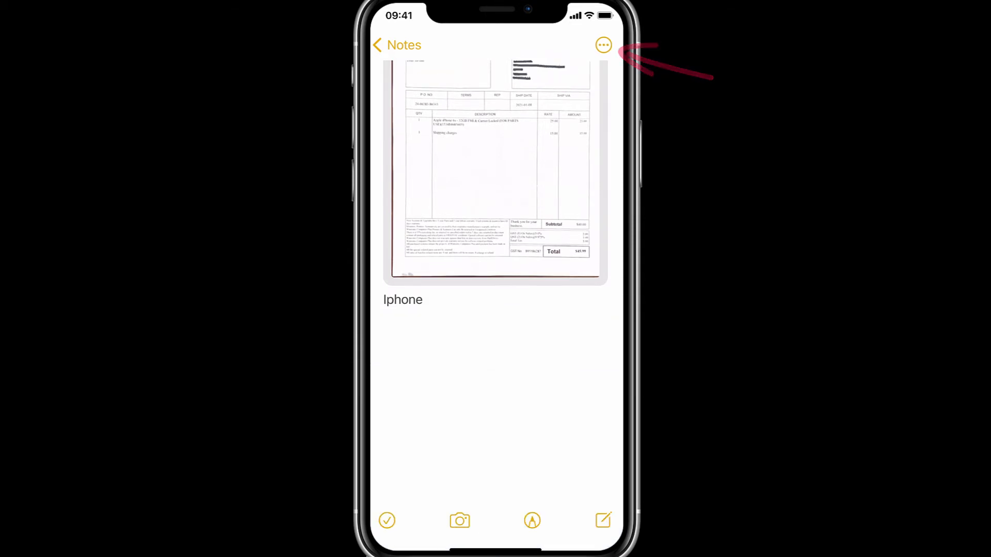
{"action": "left_click", "coordinate": [395, 45]}
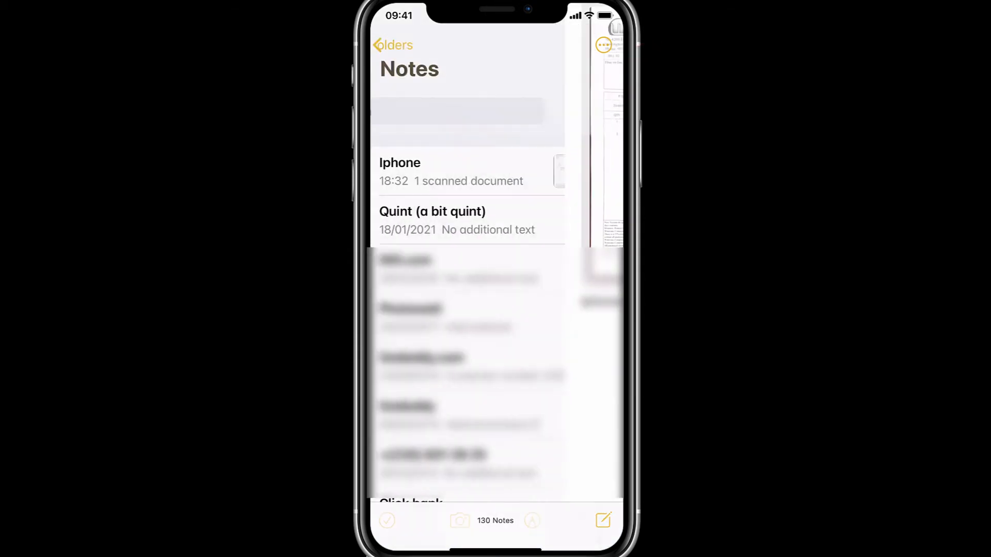
{"action": "left_click", "coordinate": [419, 172]}
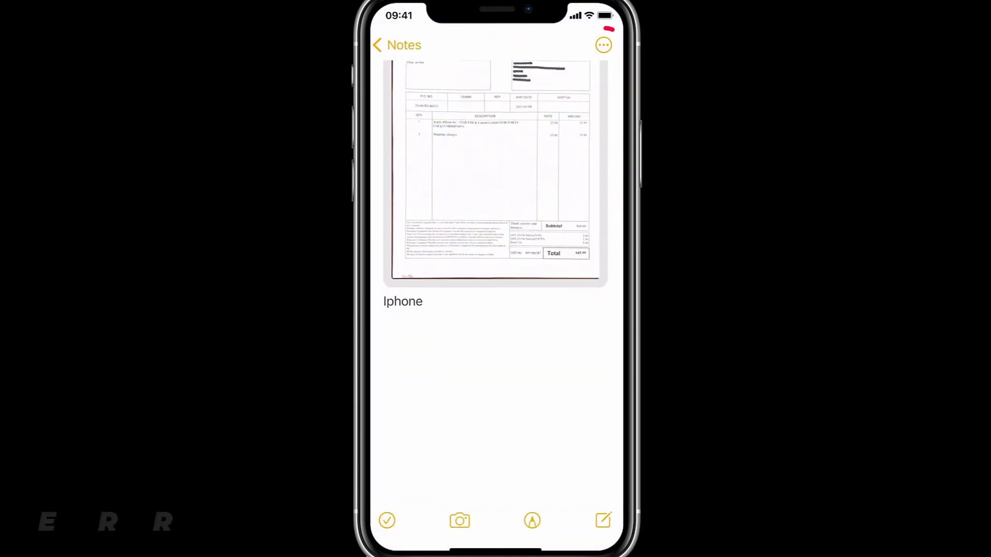
{"action": "left_click", "coordinate": [604, 45]}
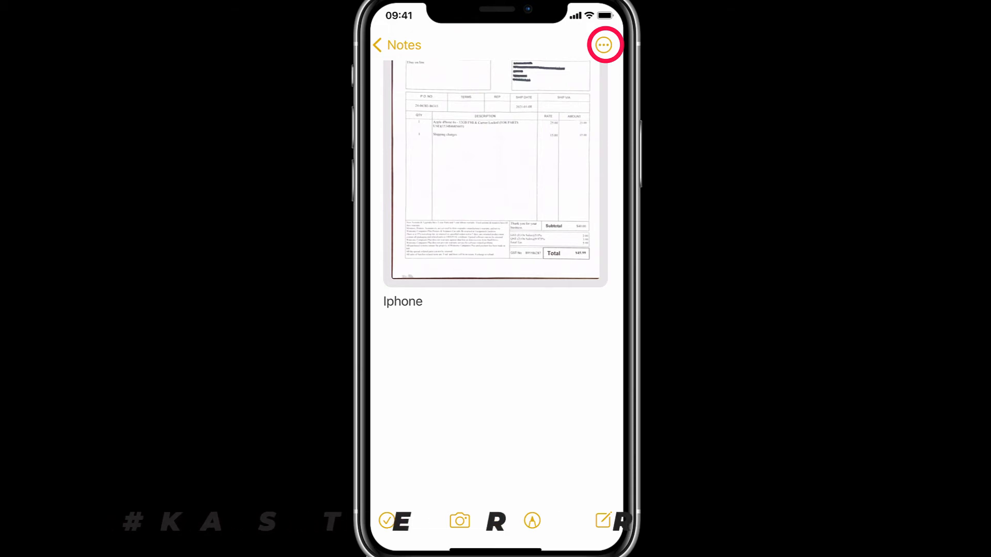
{"action": "left_click", "coordinate": [604, 46]}
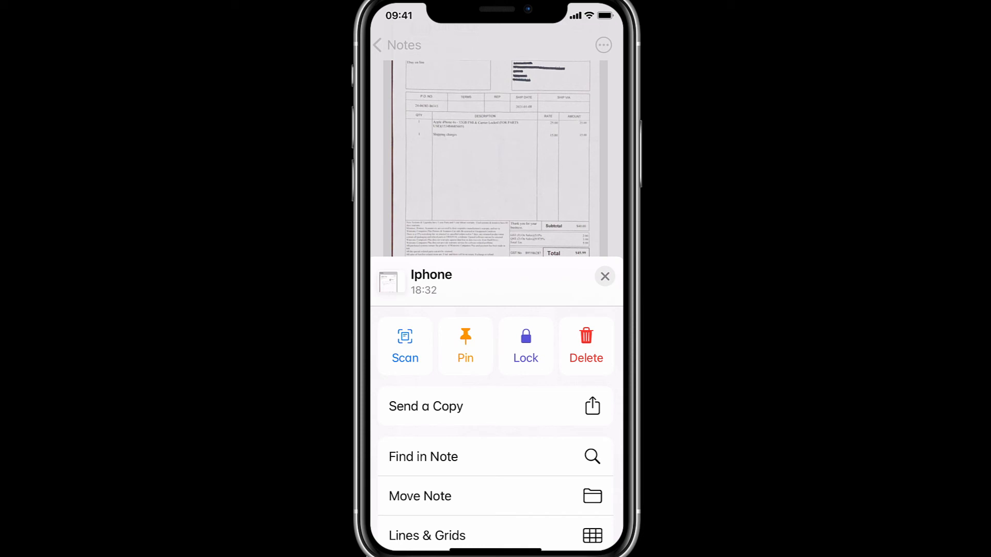
{"action": "left_click", "coordinate": [605, 276]}
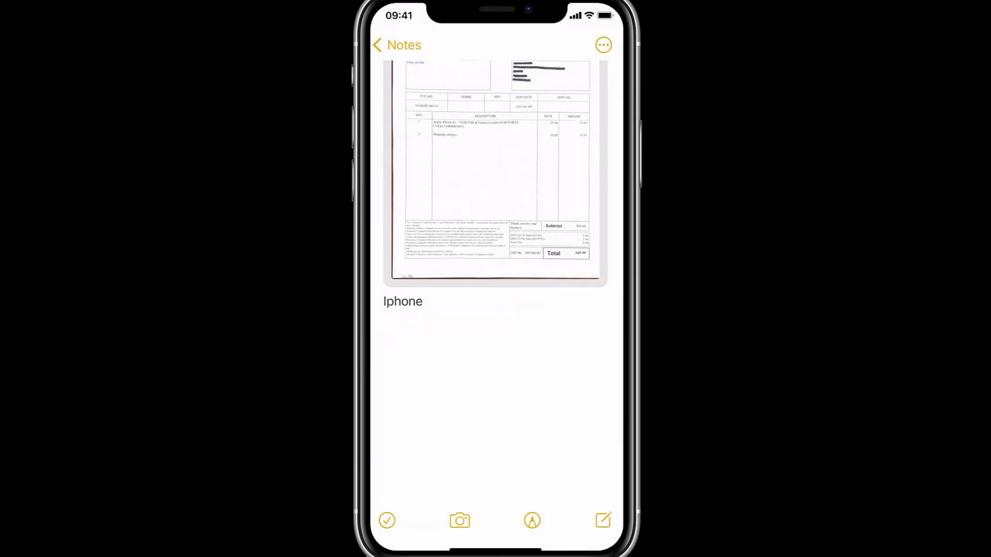